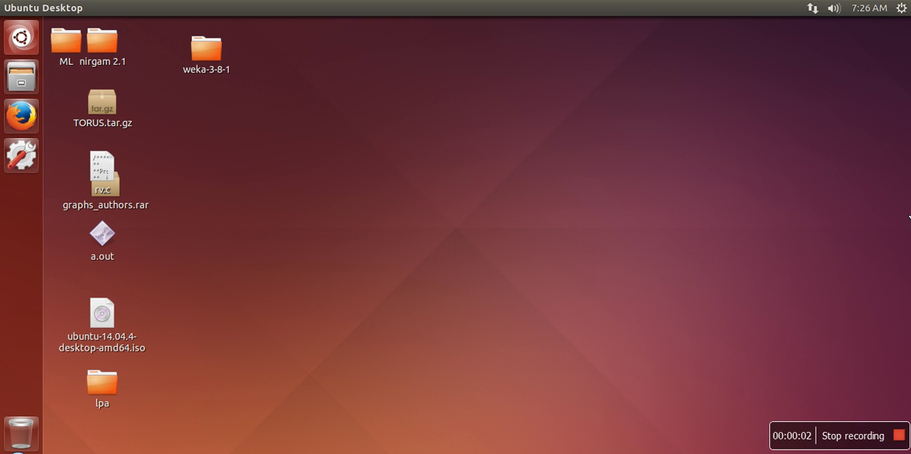
mouse_move(561, 171)
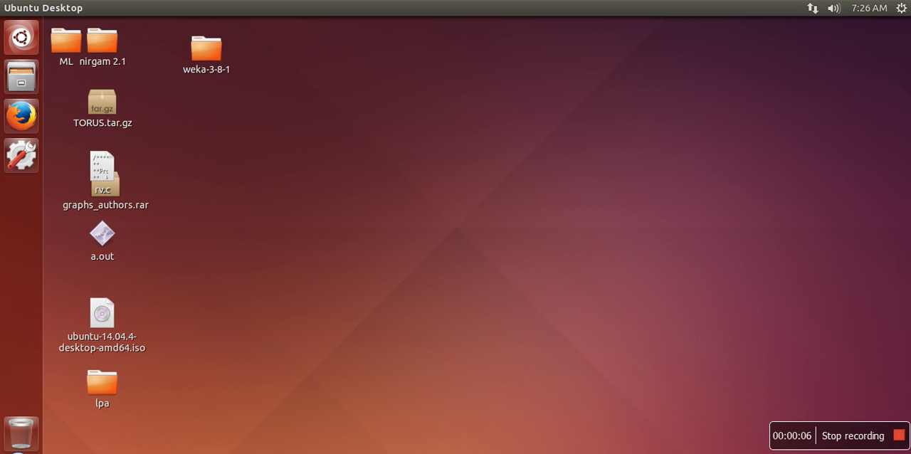
Step: Search the Ubuntu Dash for 'terminal' and launch the Terminal application
left_click(21, 36)
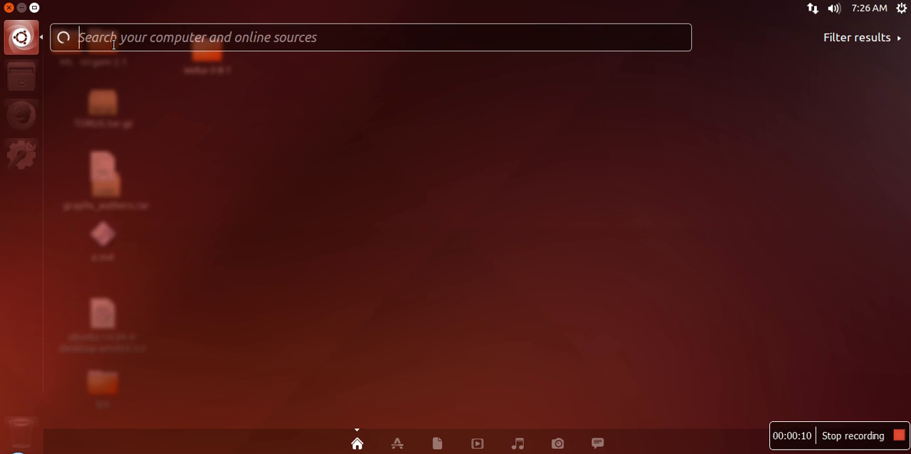
type("t")
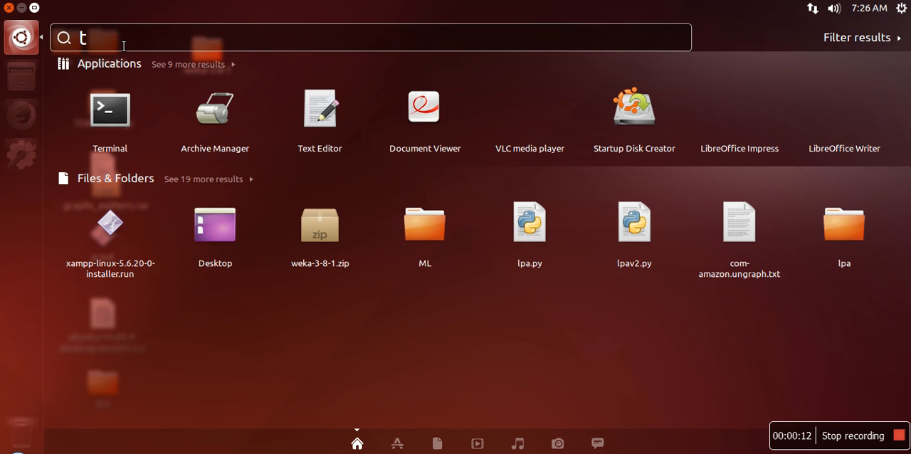
type("ermin")
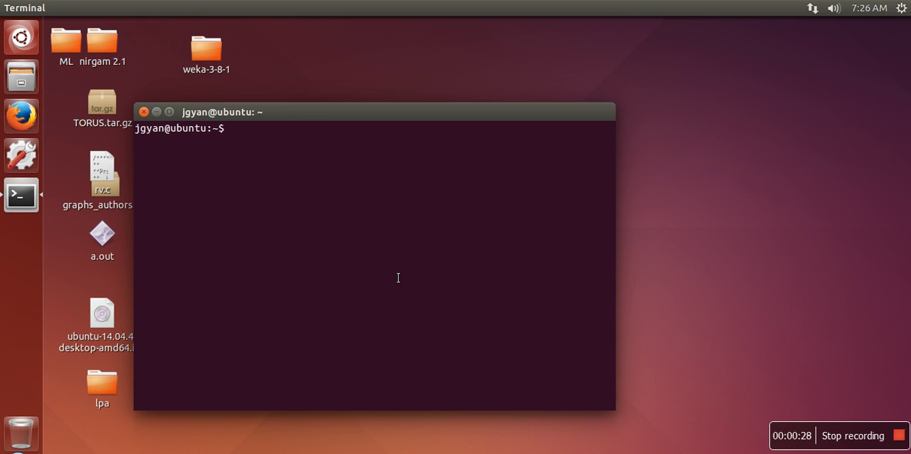
Step: Change directory to /opt/lampp/ in the terminal
type("cd /")
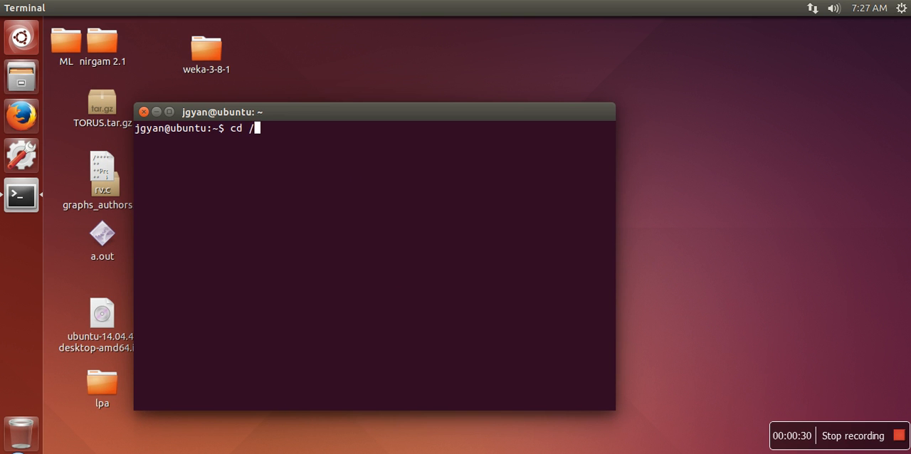
type("o")
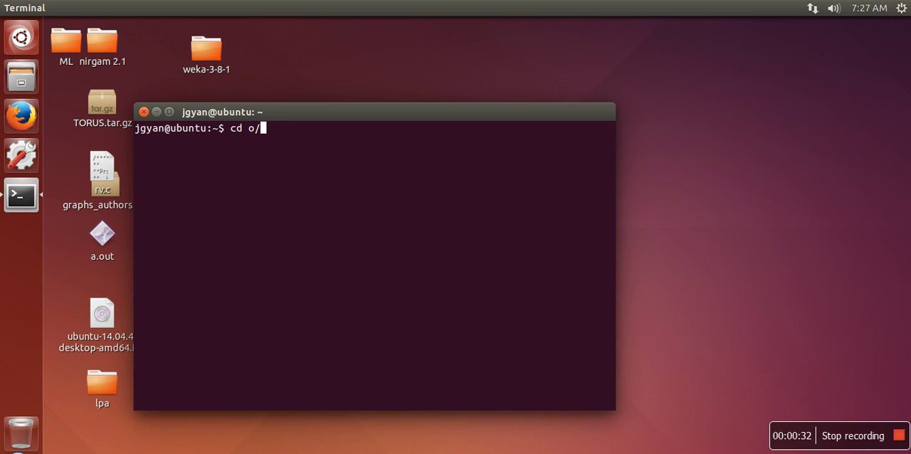
key("BackSpace")
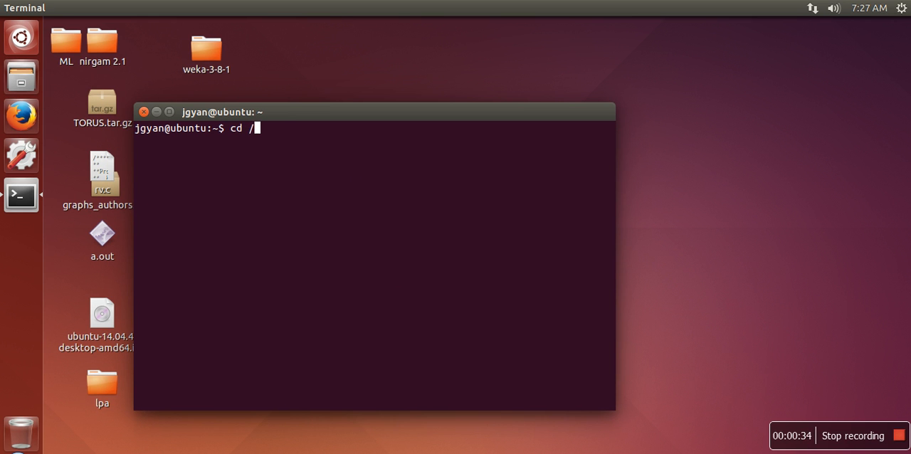
type("opt/lampp/")
type("sudo .")
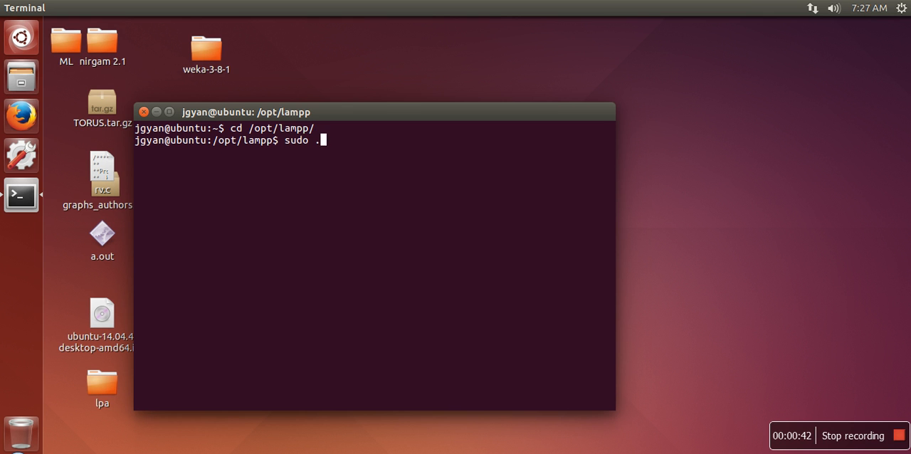
Step: Run 'sudo ./xampp start' to launch the XAMPP services
type("/xampp")
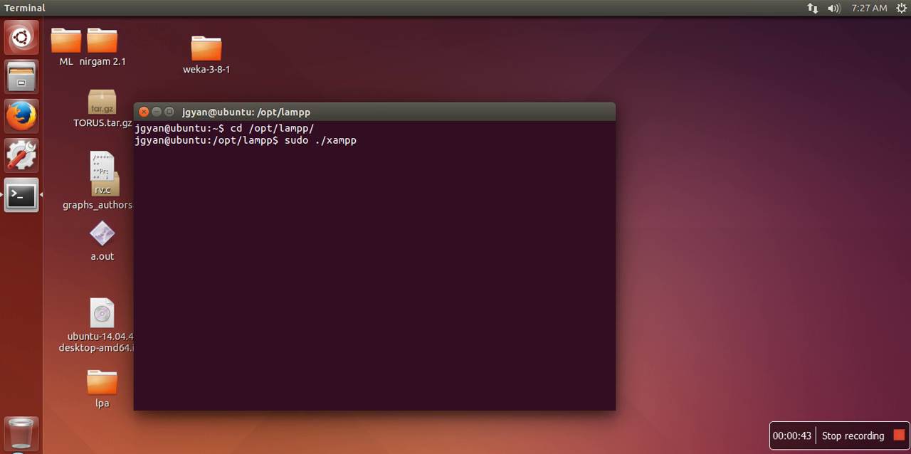
type("start")
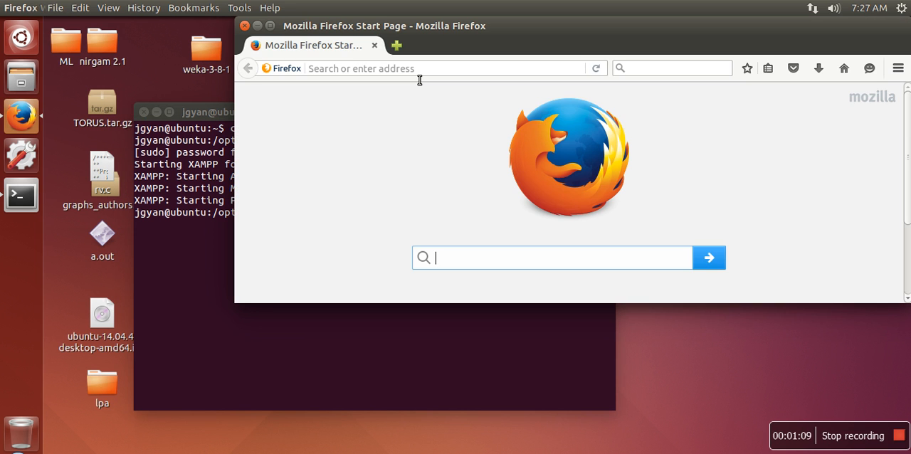
Step: Enter localhost/ in the Firefox address bar
type("localhost/")
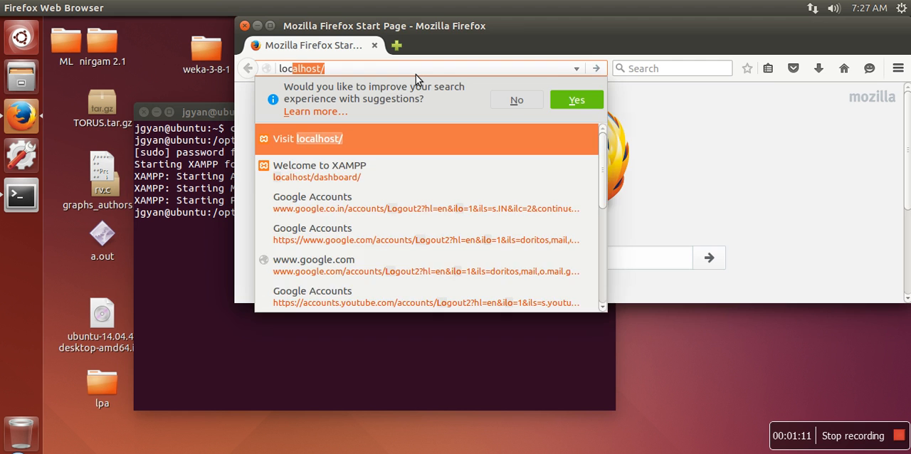